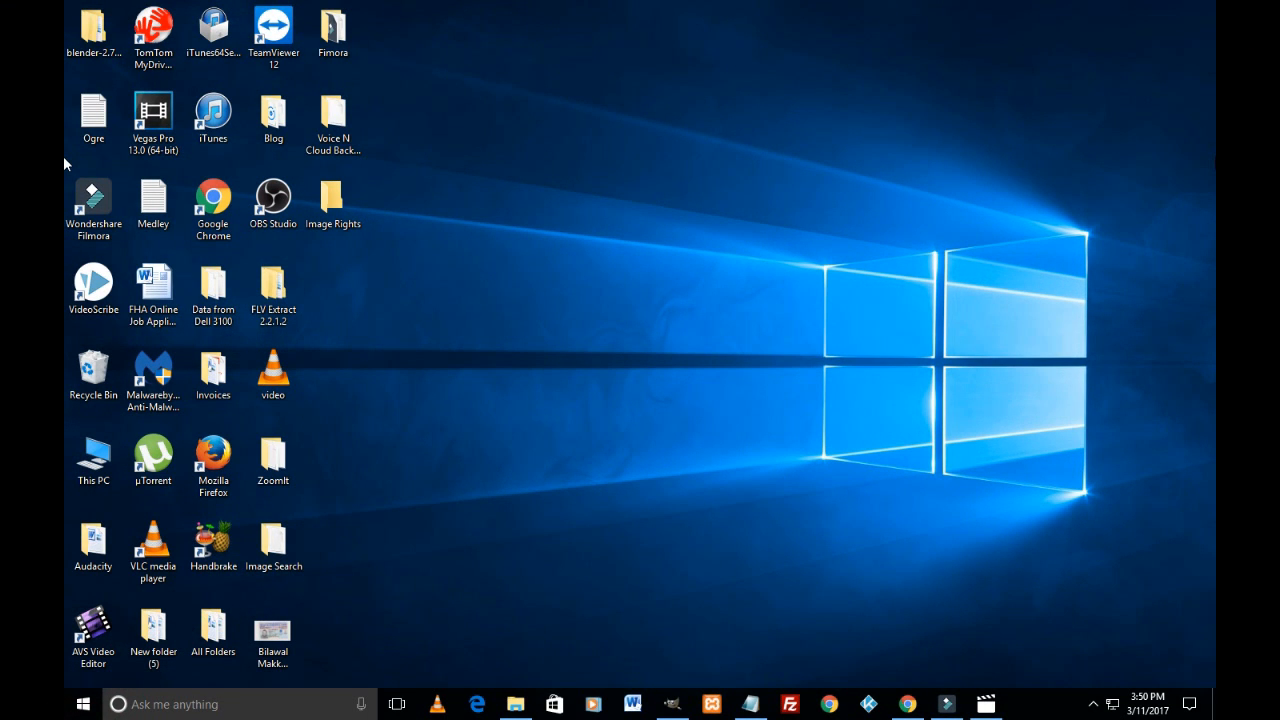
mouse_move(1212, 164)
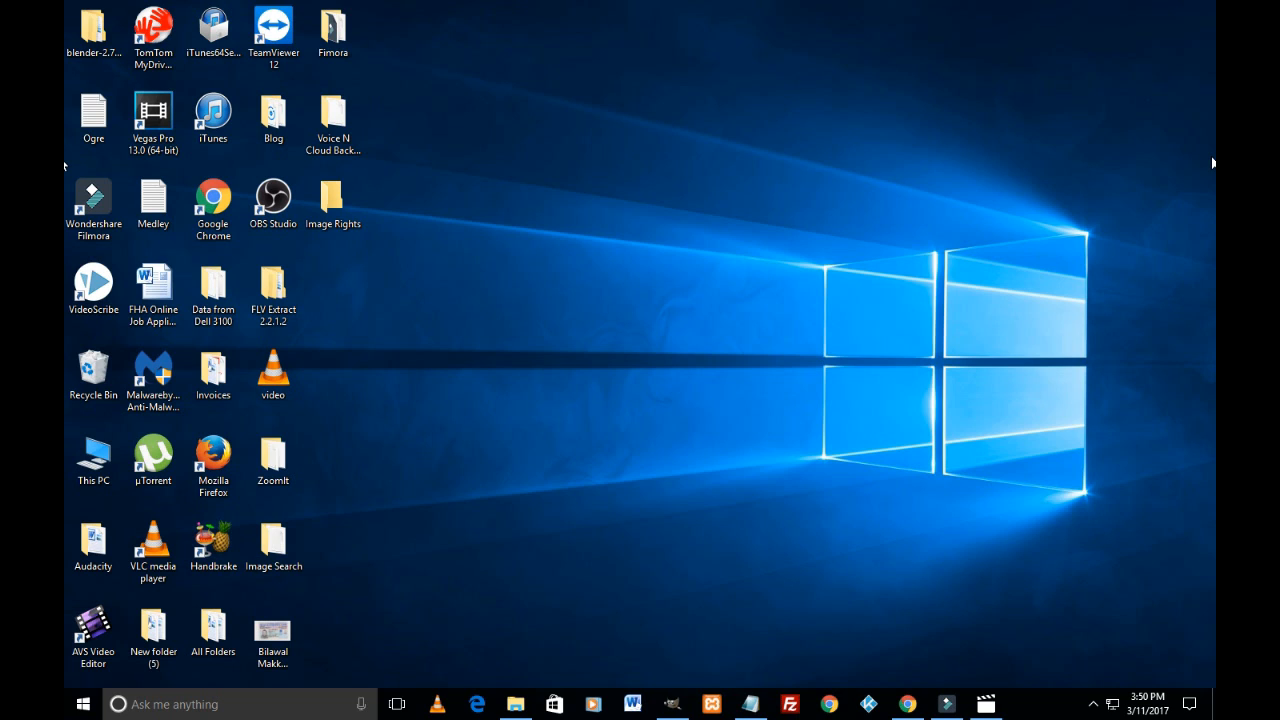
mouse_move(1122, 244)
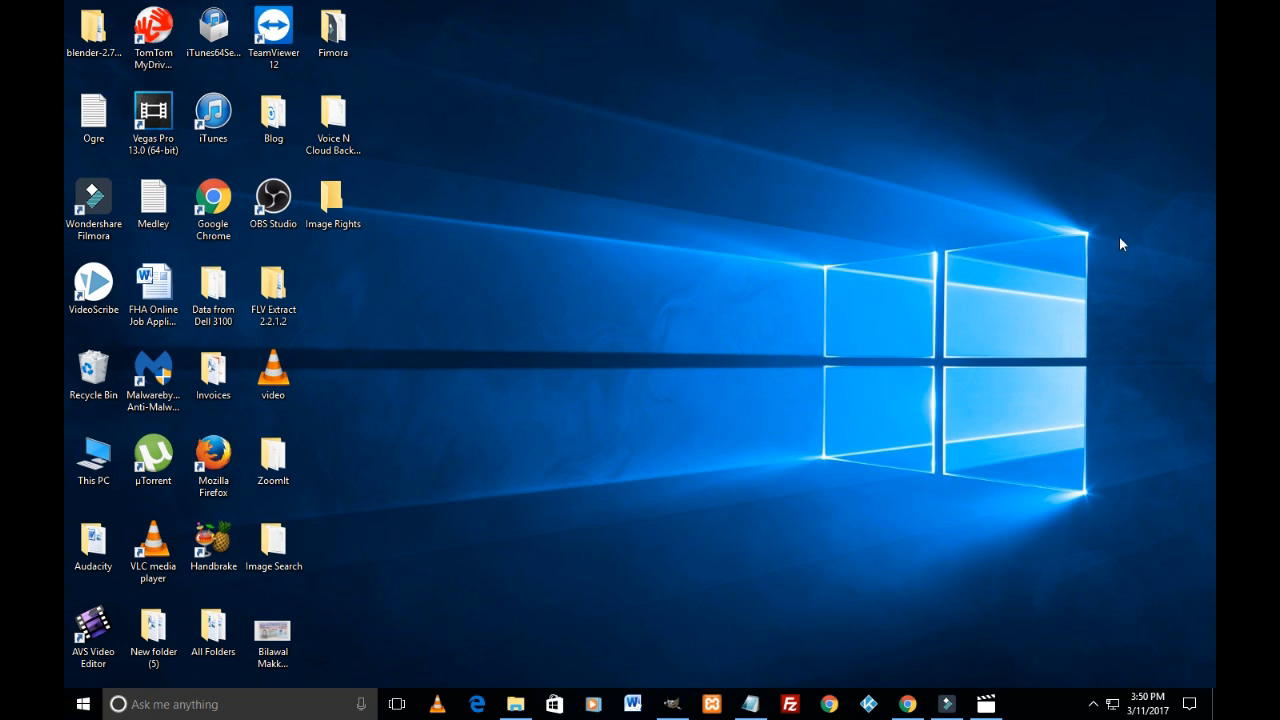
Search Google Images for 'camera stock images' via the 'camera sto' suggestion
left_click(904, 704)
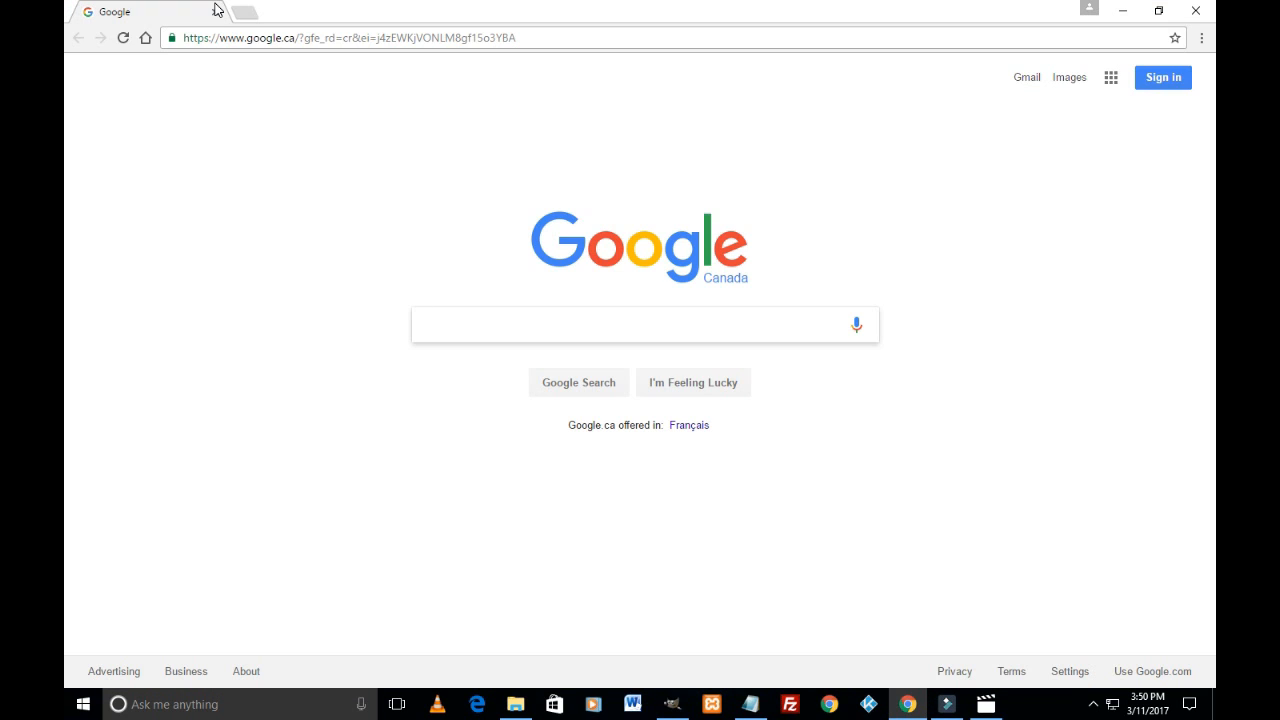
mouse_move(1068, 76)
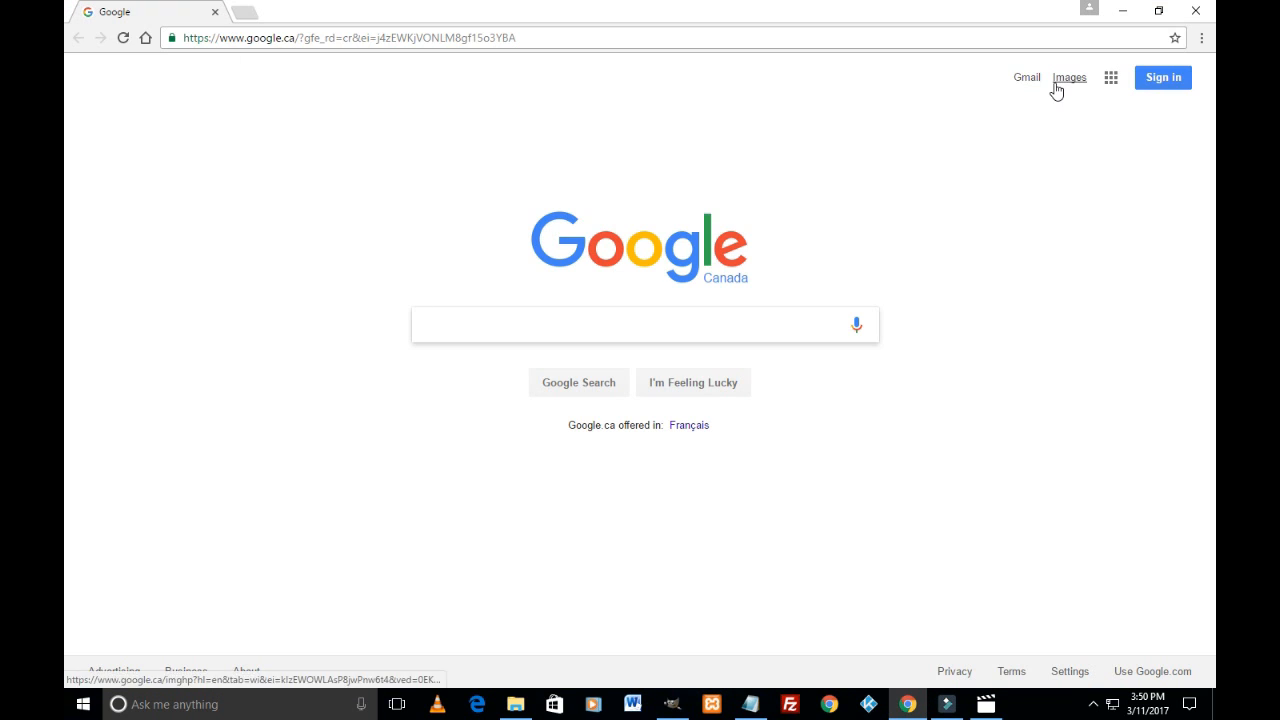
left_click(1068, 76)
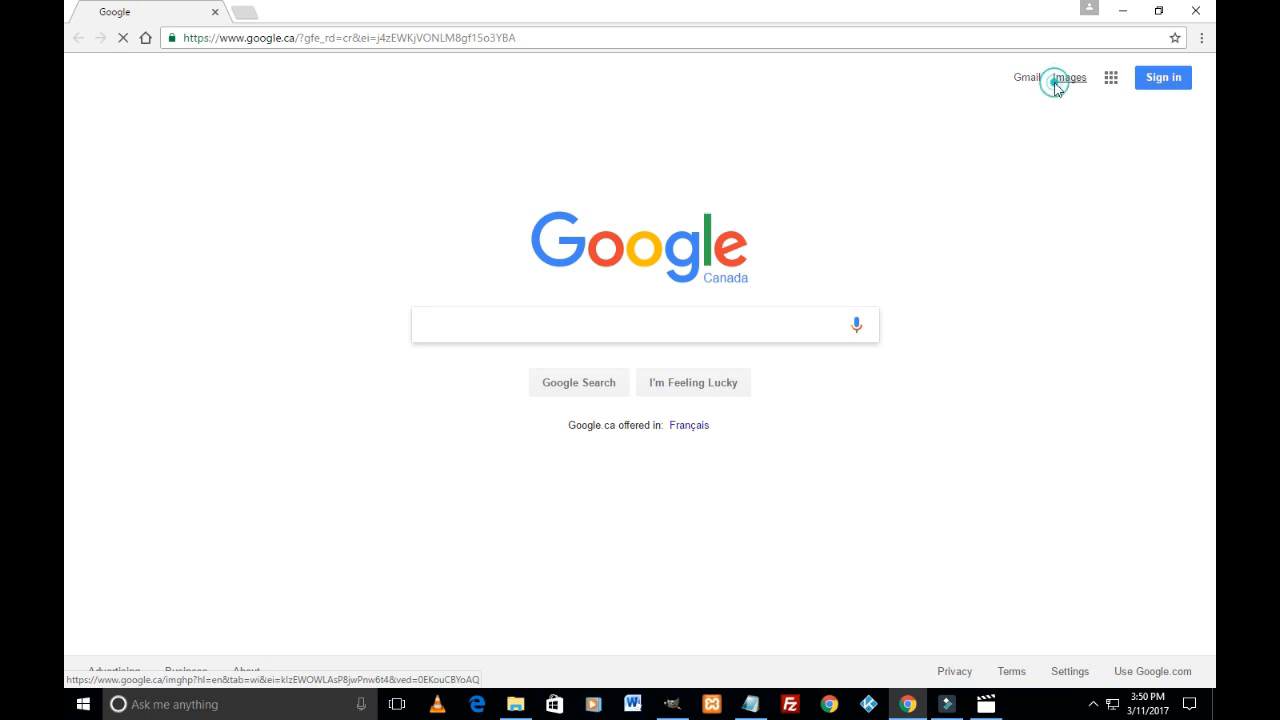
left_click(1068, 78)
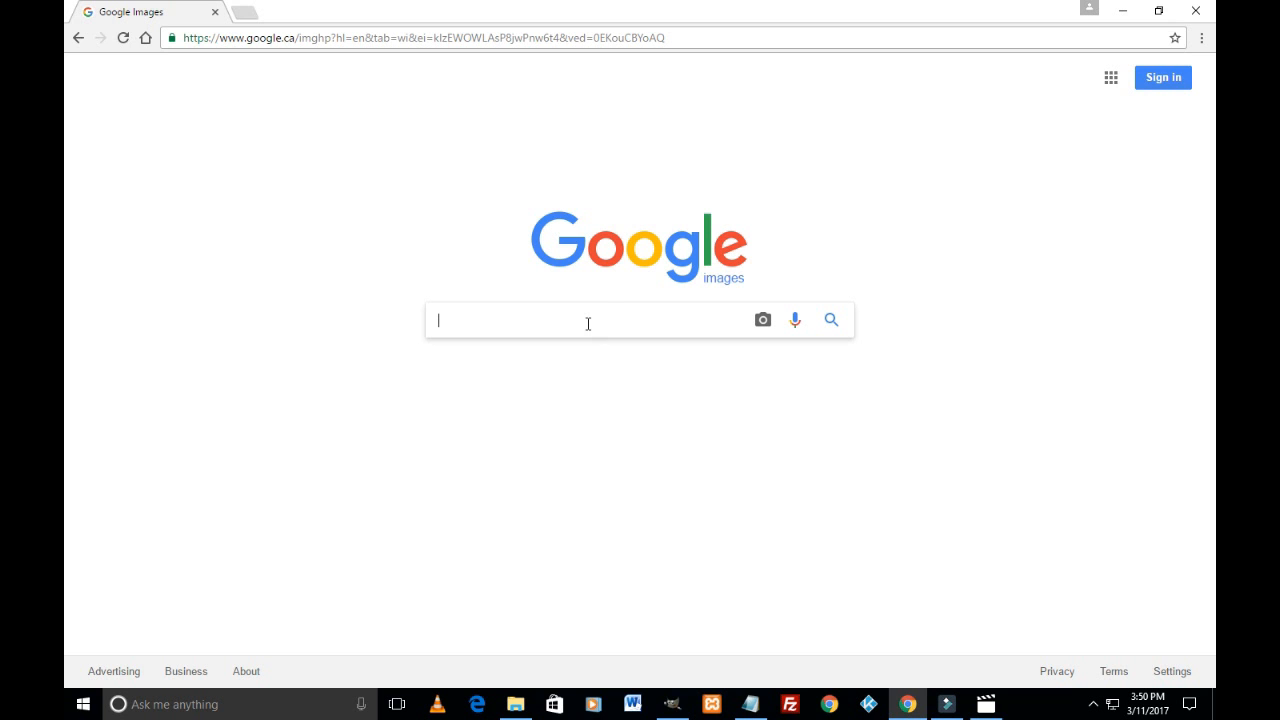
type("c")
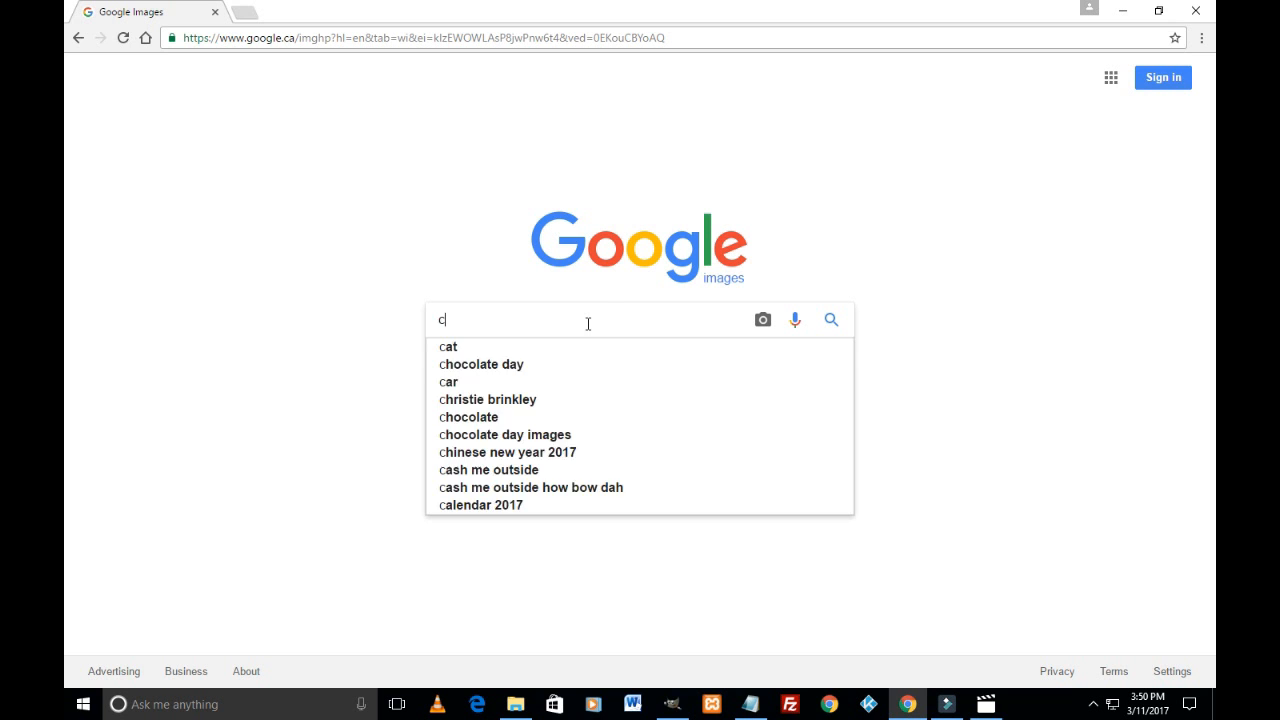
type("amera sto")
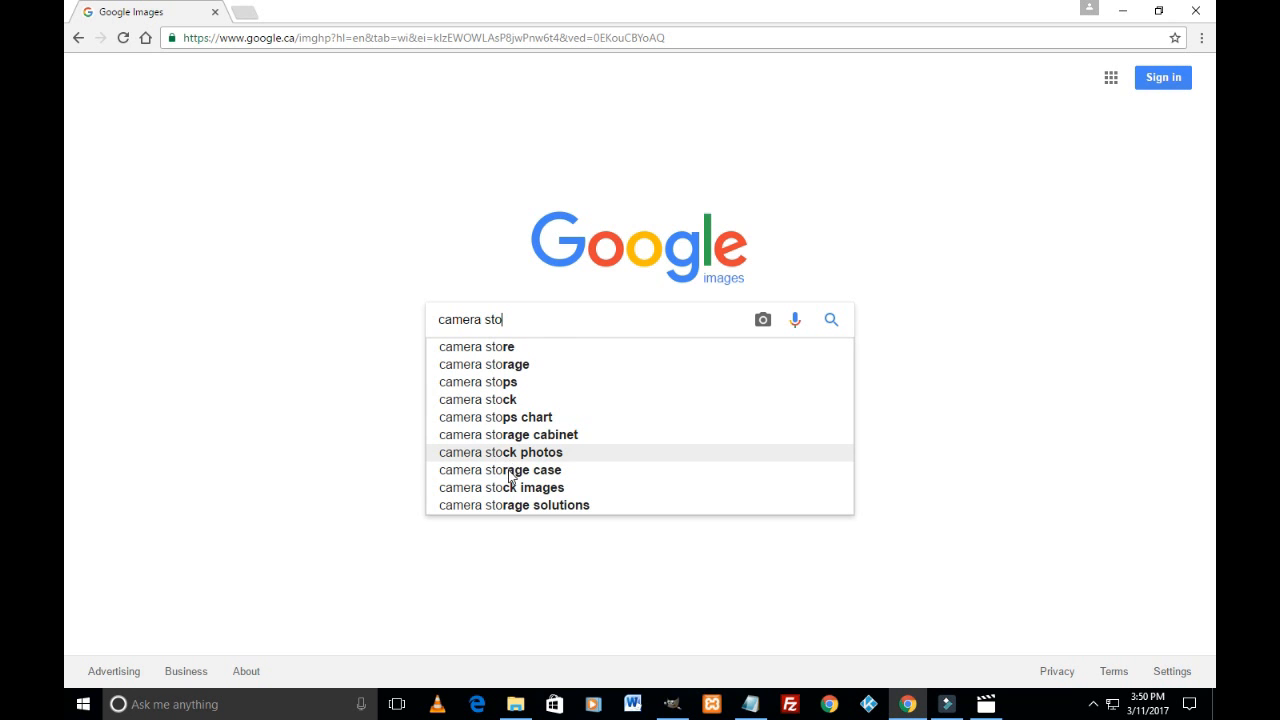
left_click(502, 488)
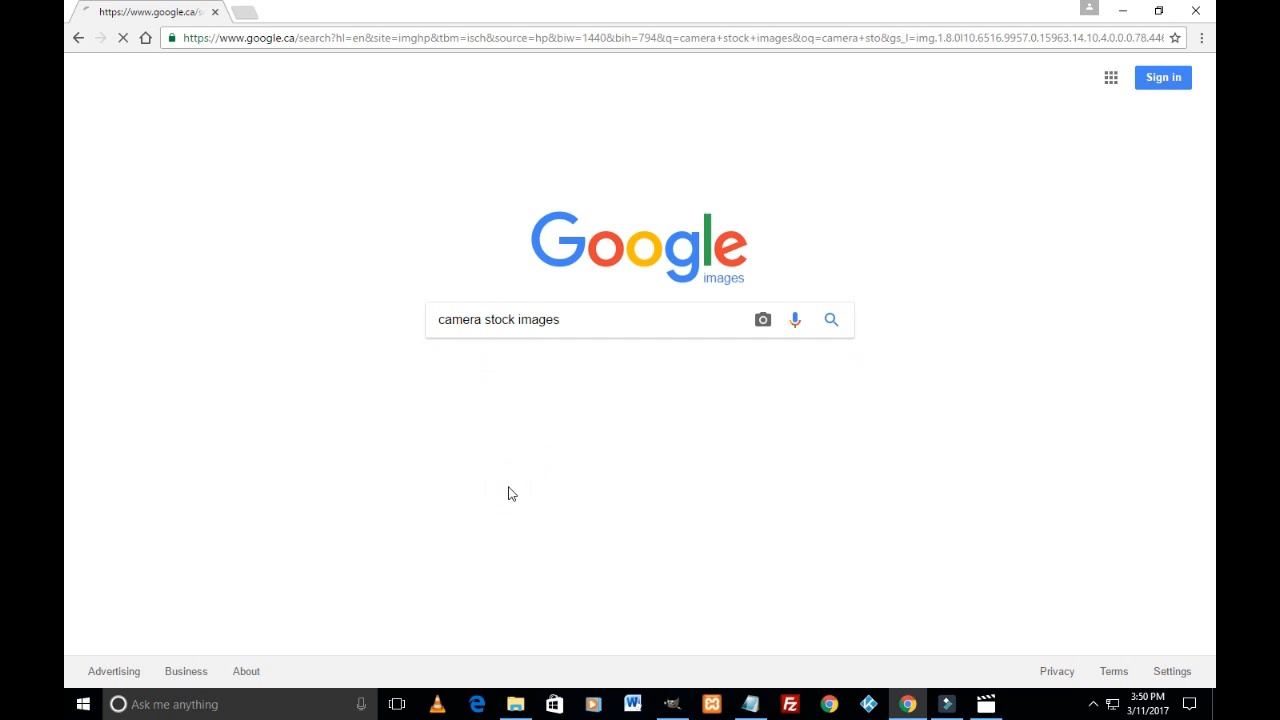
Reveal the Tools filter row (size, colour, type, time, usage rights) on the results
left_click(832, 320)
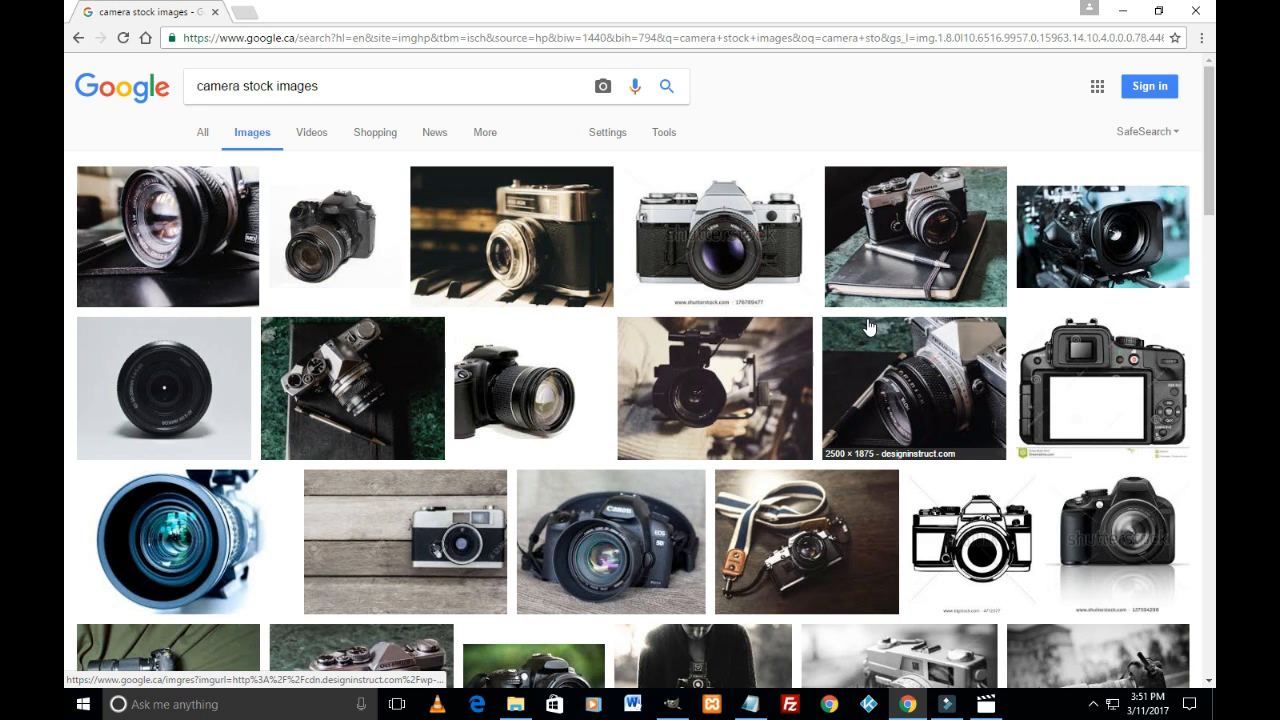
mouse_move(272, 272)
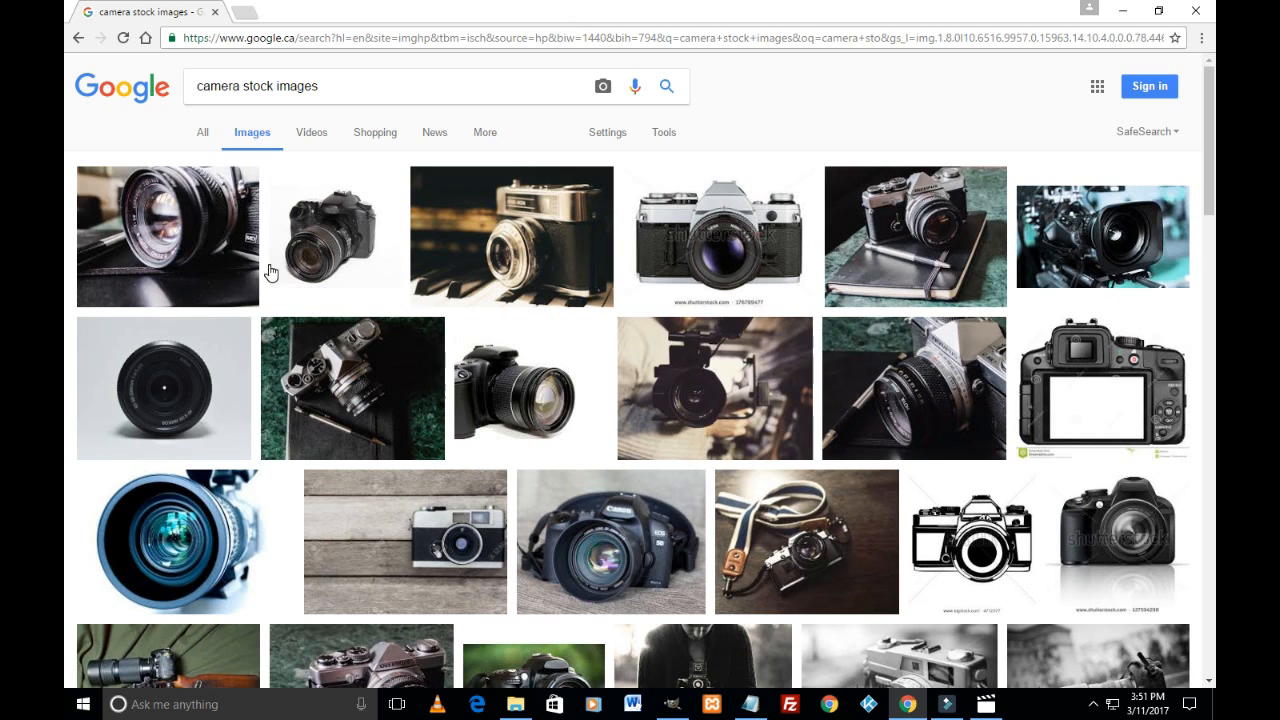
mouse_move(668, 168)
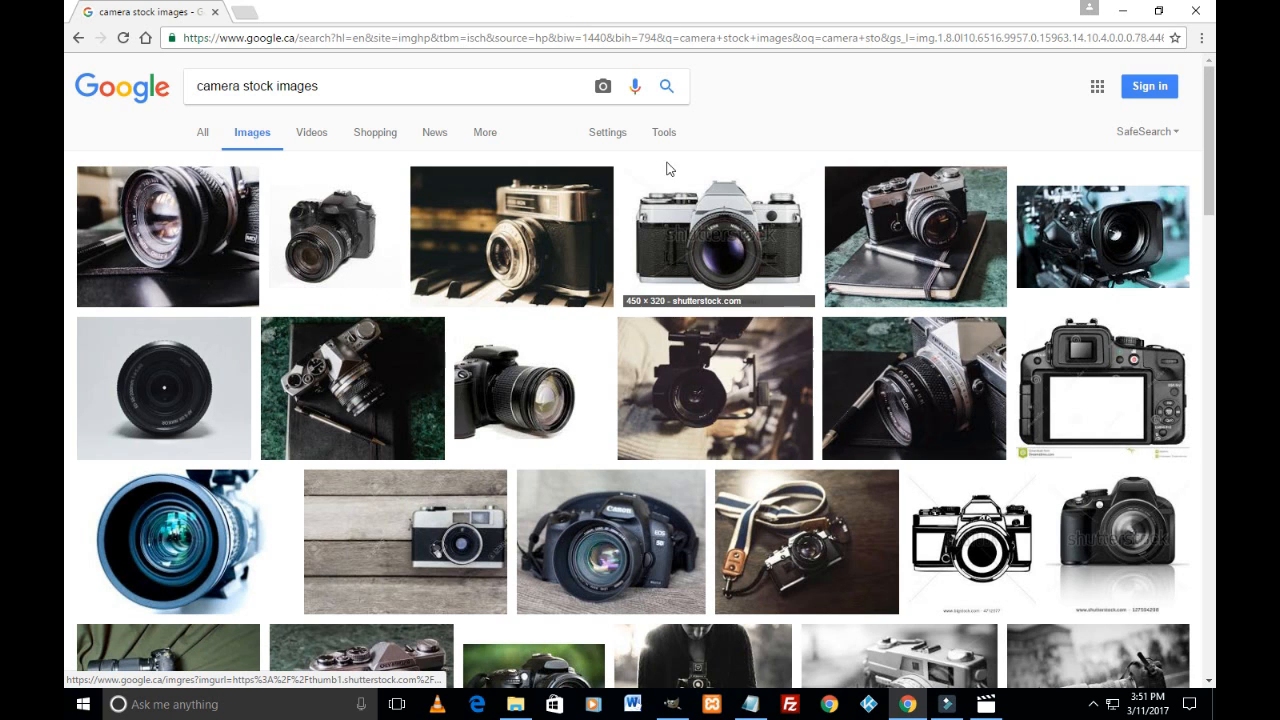
mouse_move(664, 132)
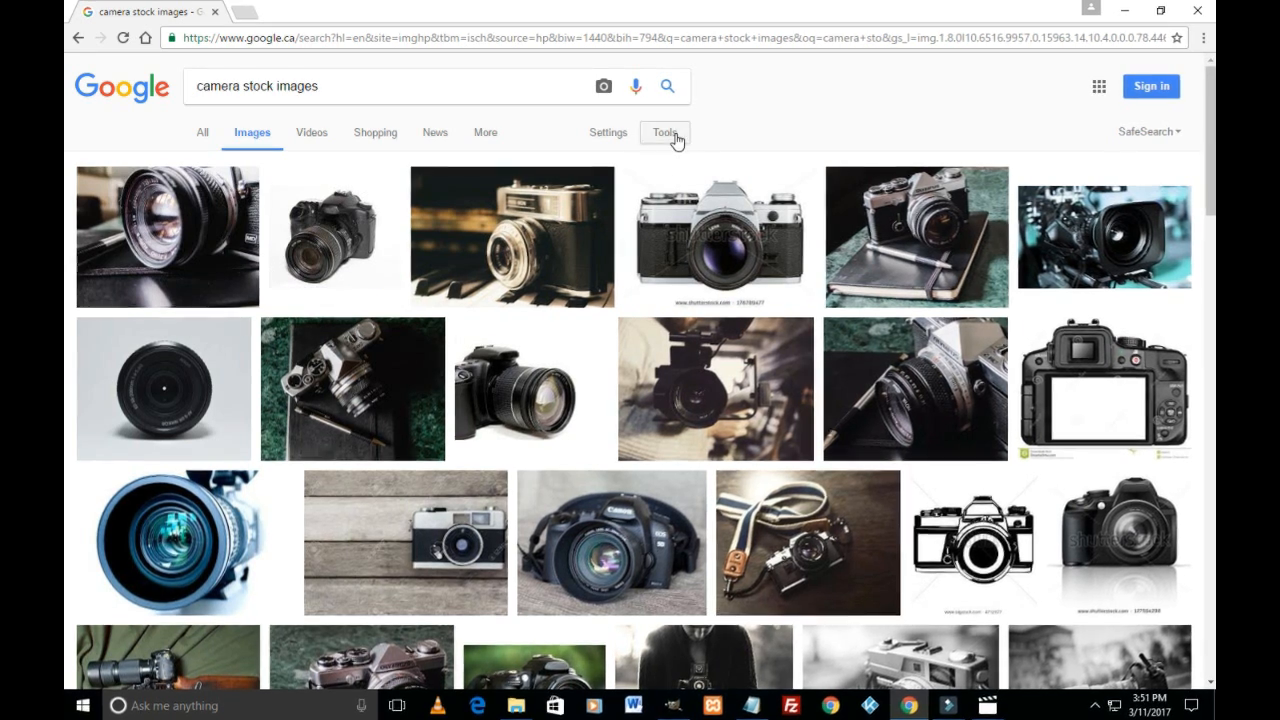
left_click(664, 132)
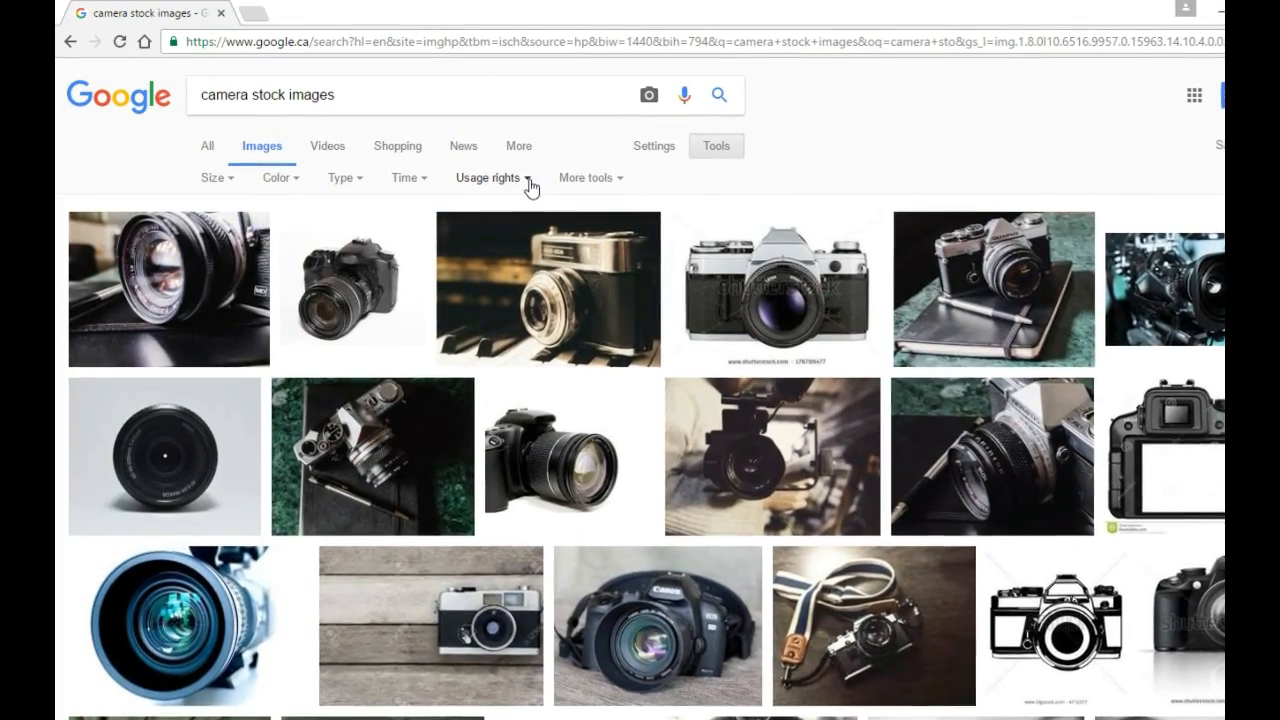
Filter the camera results to images labeled for reuse with modification
left_click(490, 178)
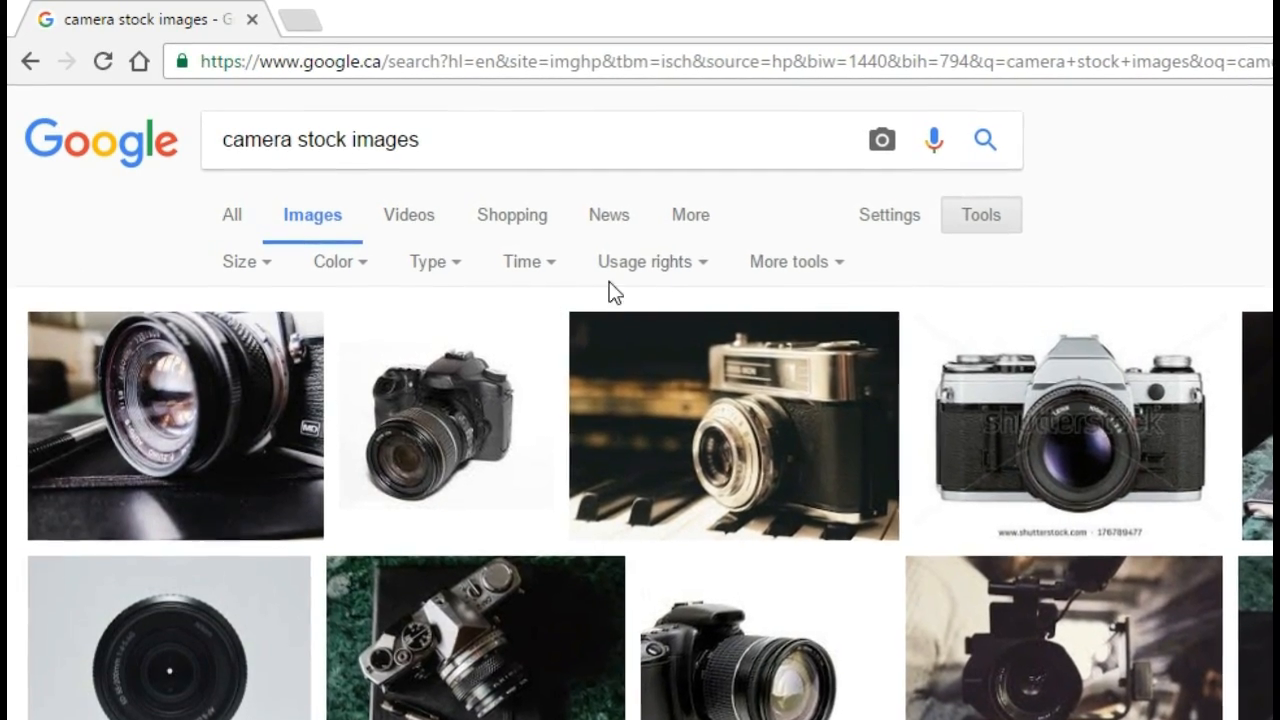
left_click(644, 260)
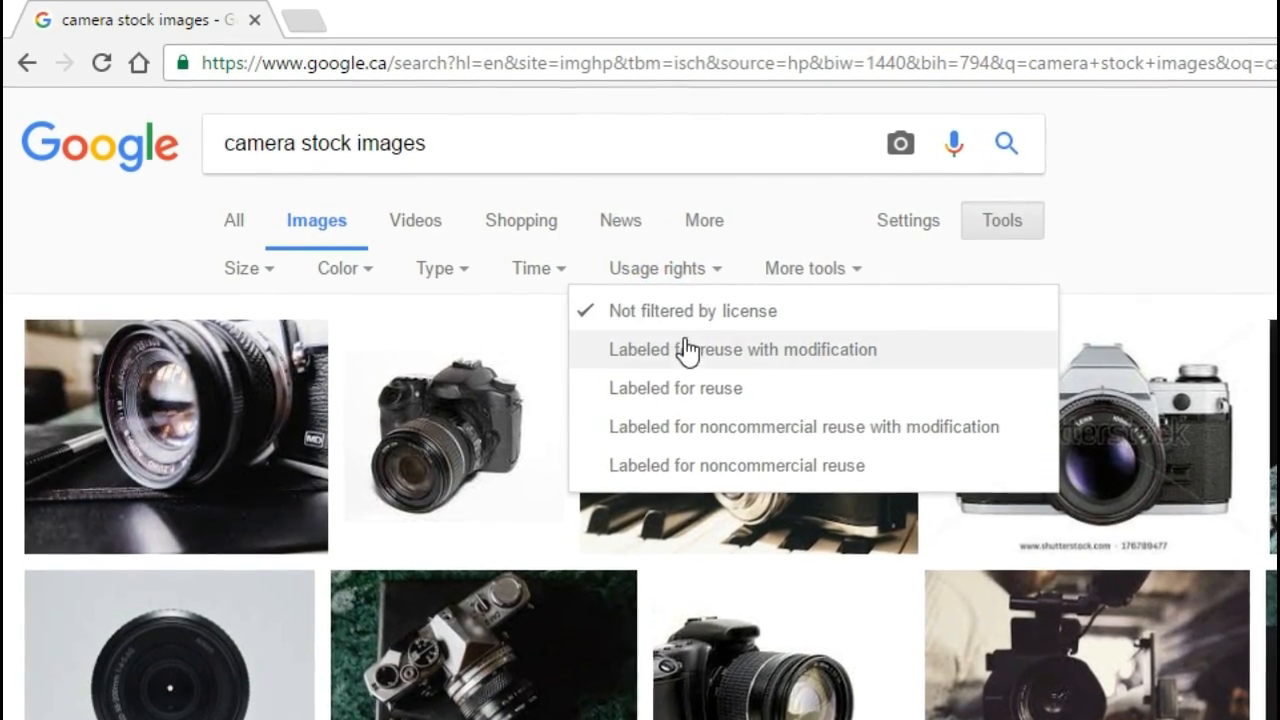
left_click(740, 348)
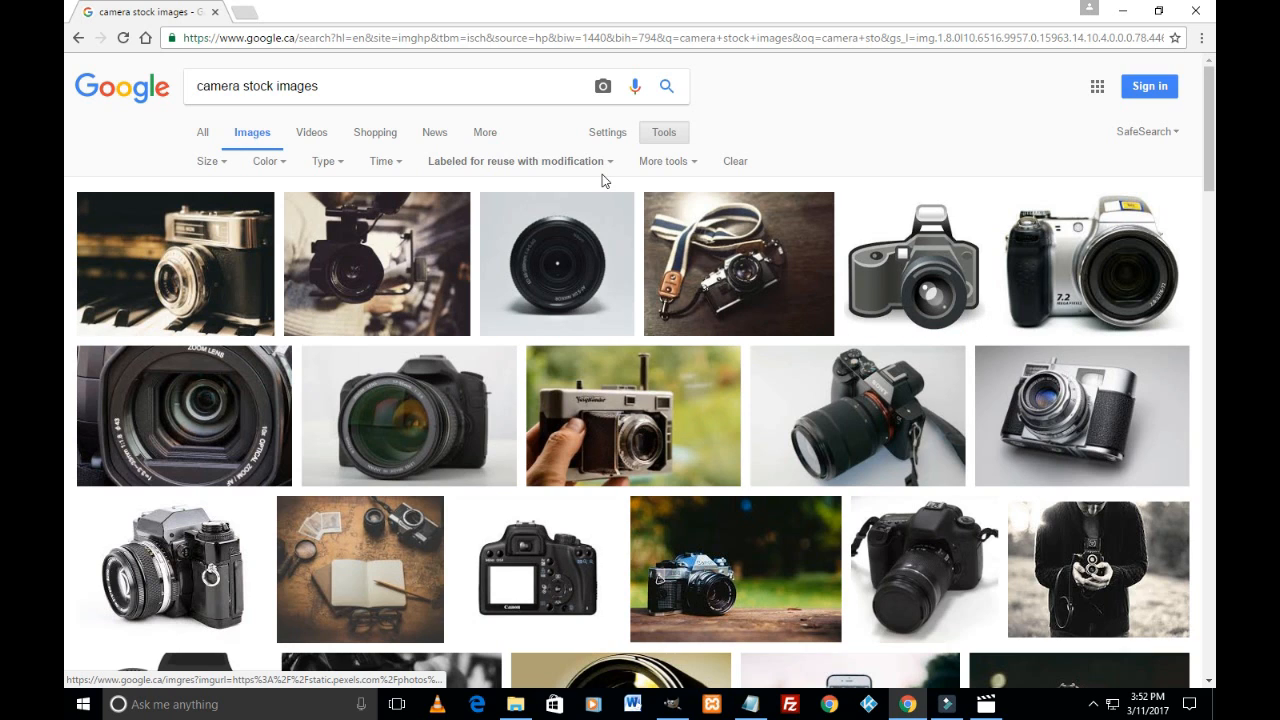
Reset Usage rights to 'Not filtered by license' to restore all results
left_click(518, 160)
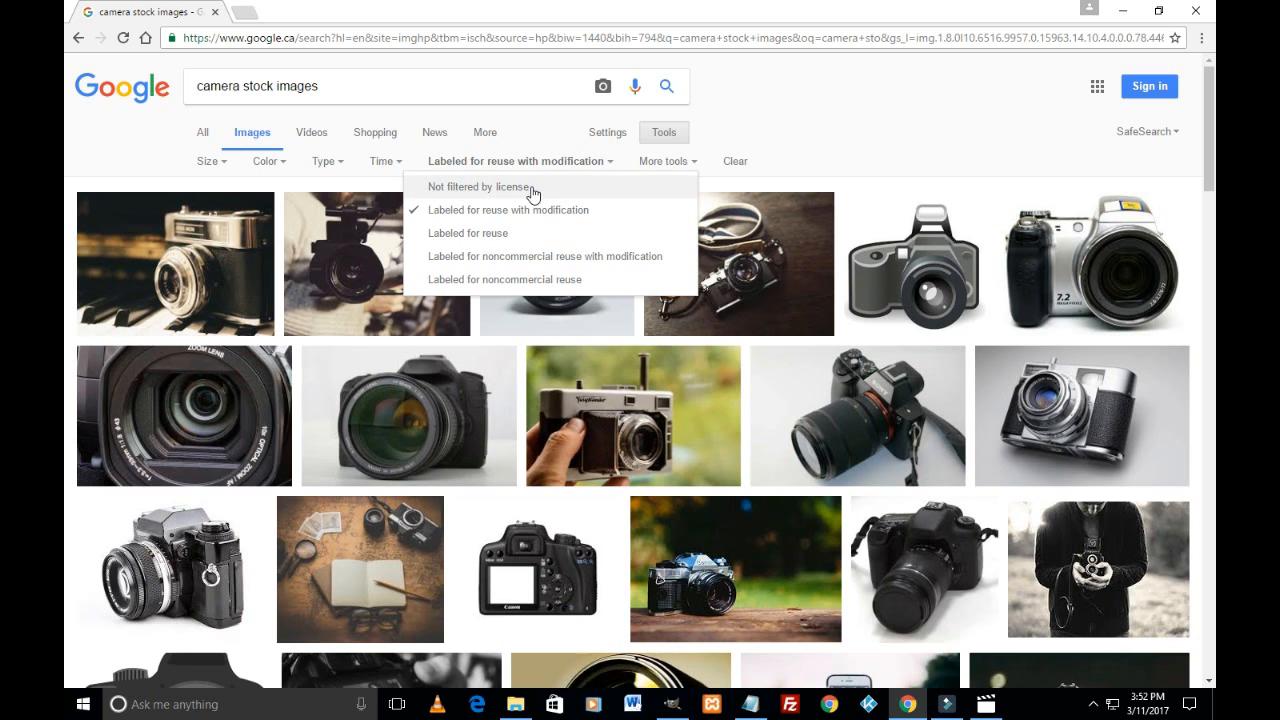
left_click(480, 188)
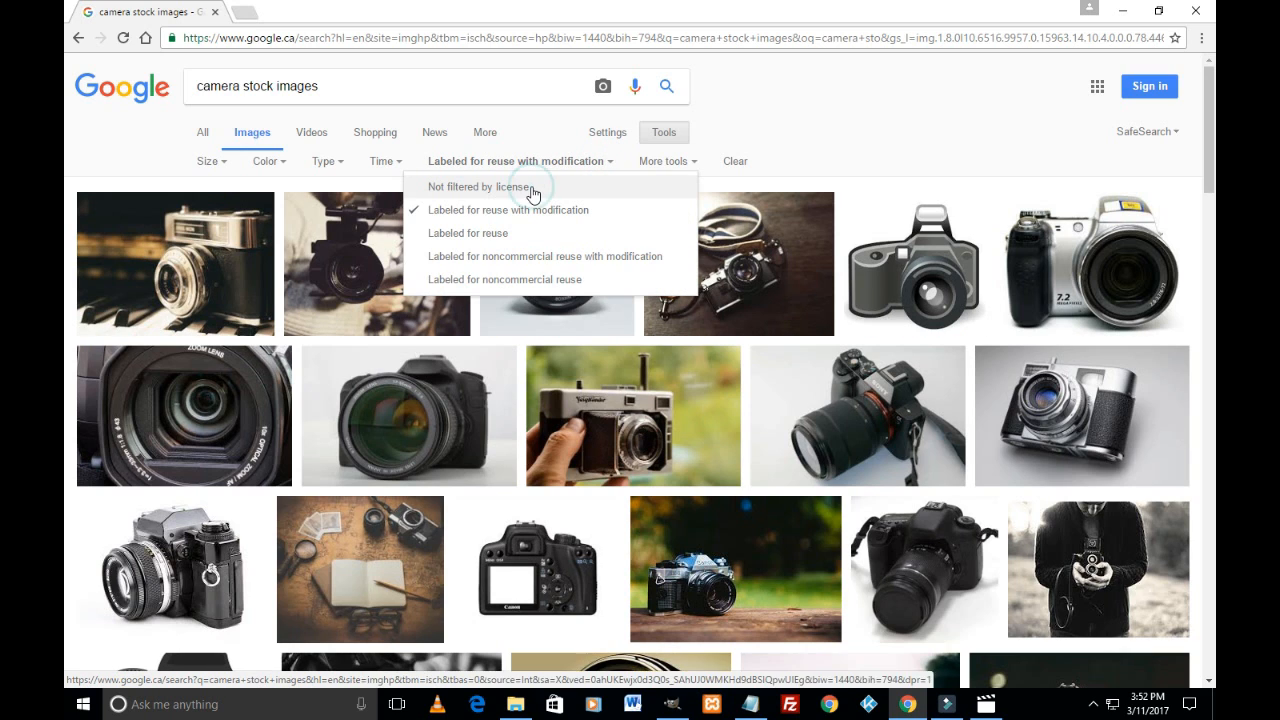
left_click(484, 188)
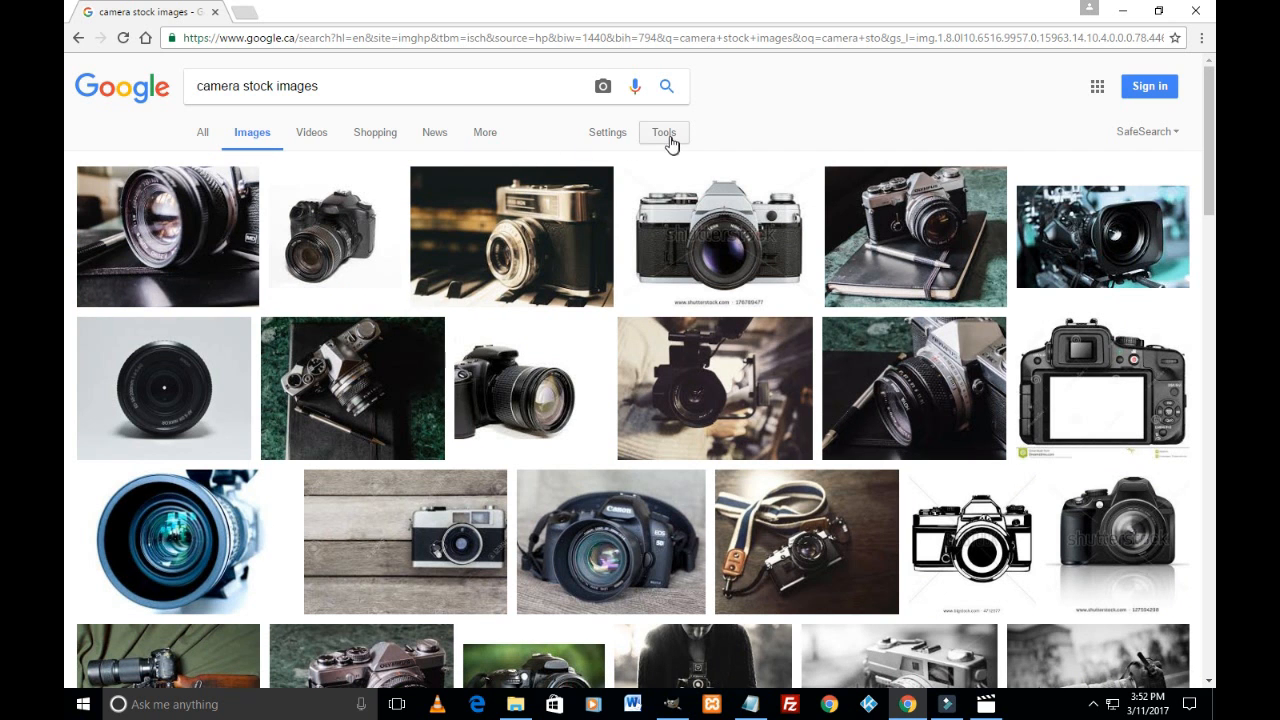
Show the Usage rights licence options list on the unfiltered results
left_click(664, 132)
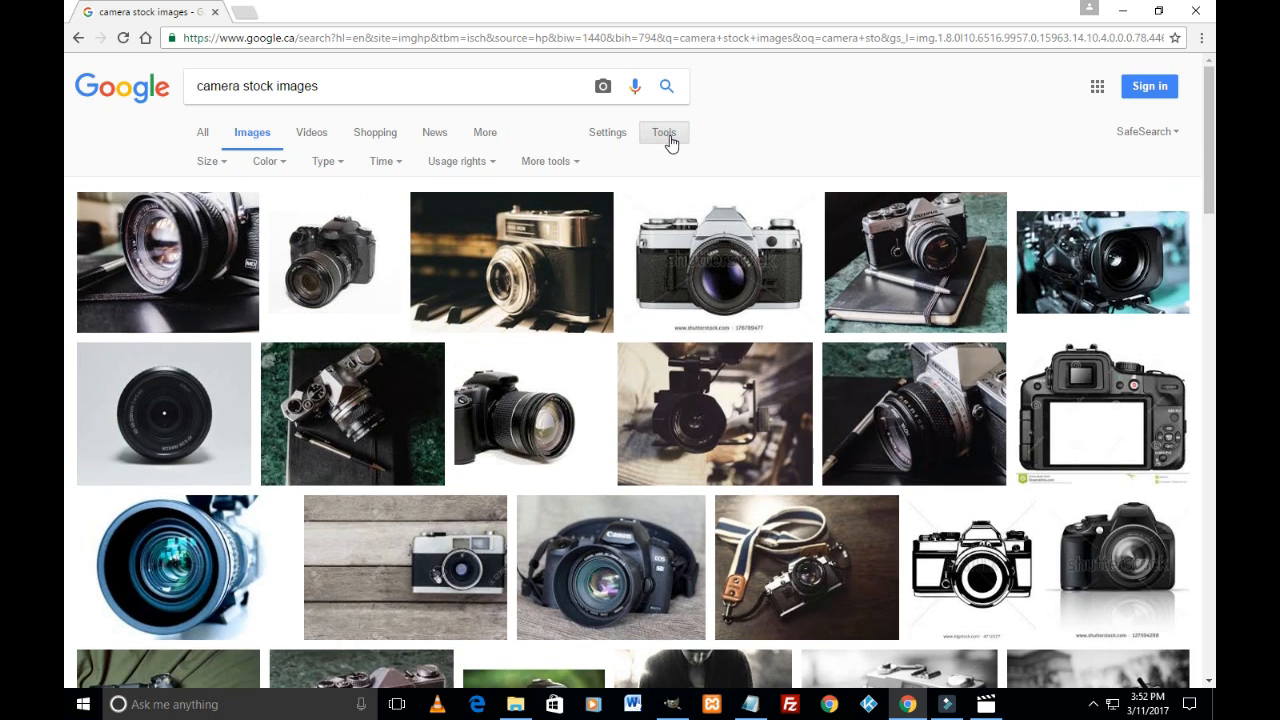
left_click(456, 160)
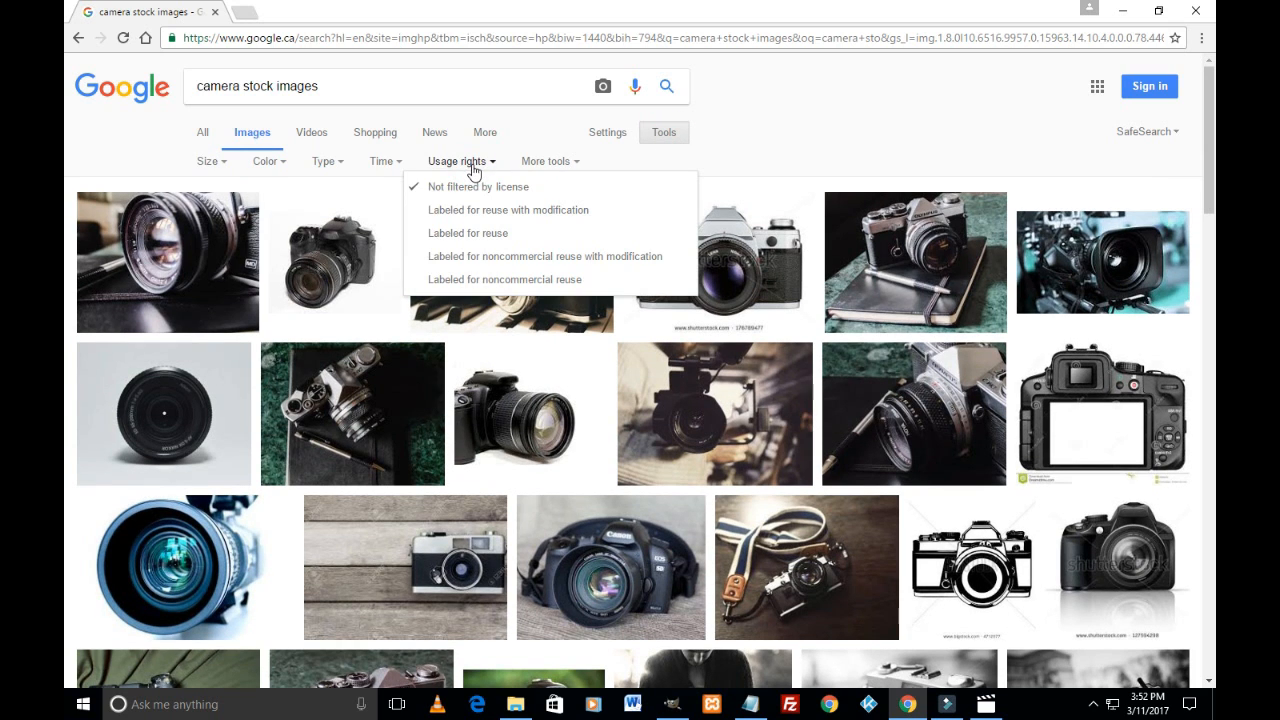
mouse_move(458, 256)
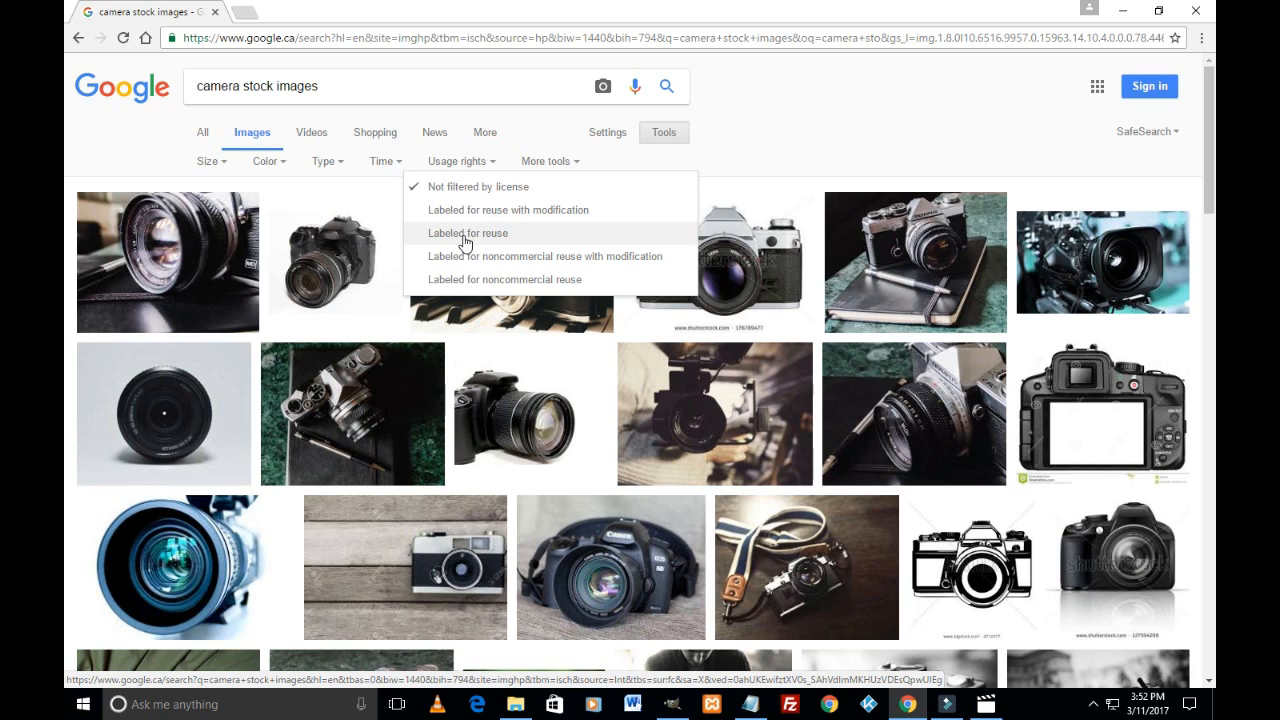
mouse_move(496, 248)
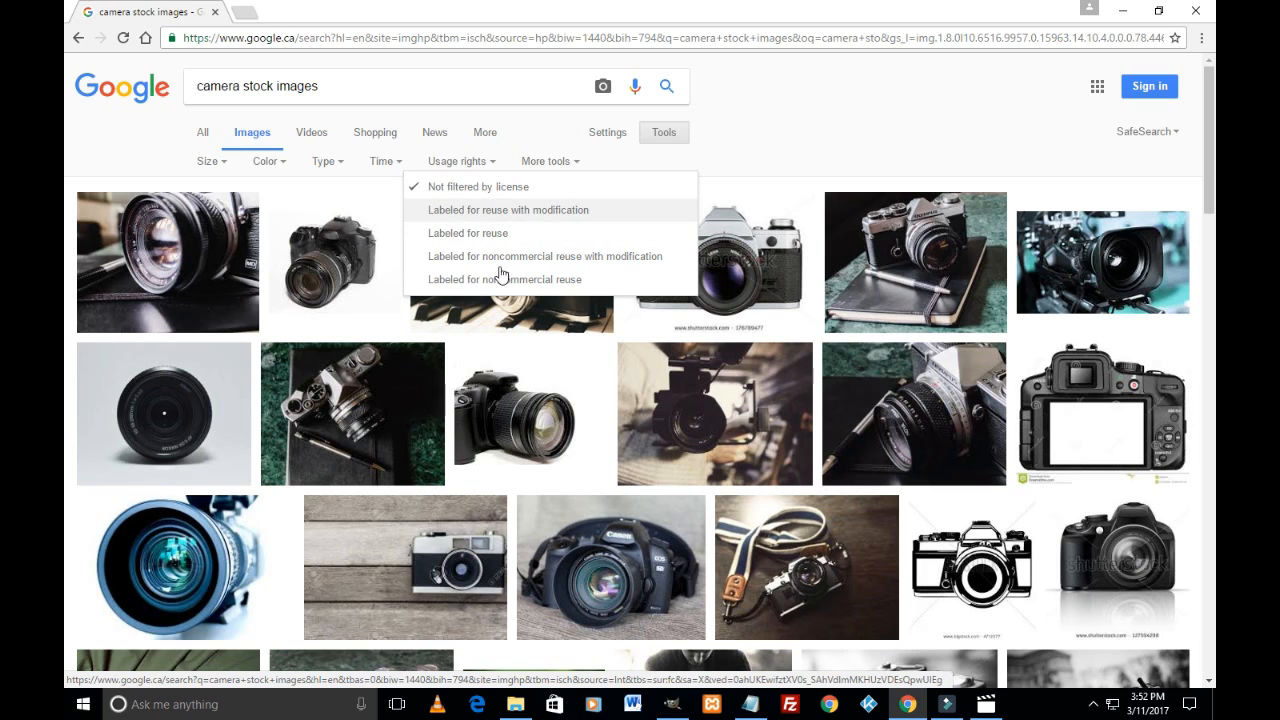
mouse_move(592, 256)
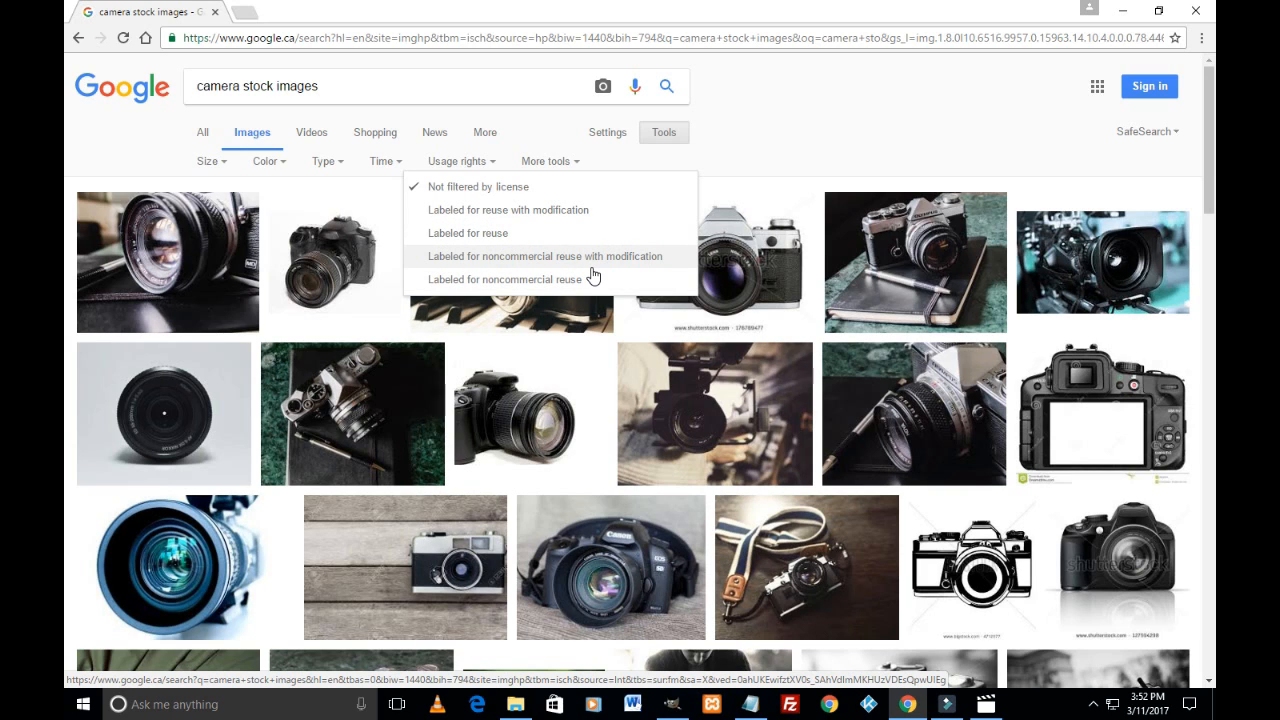